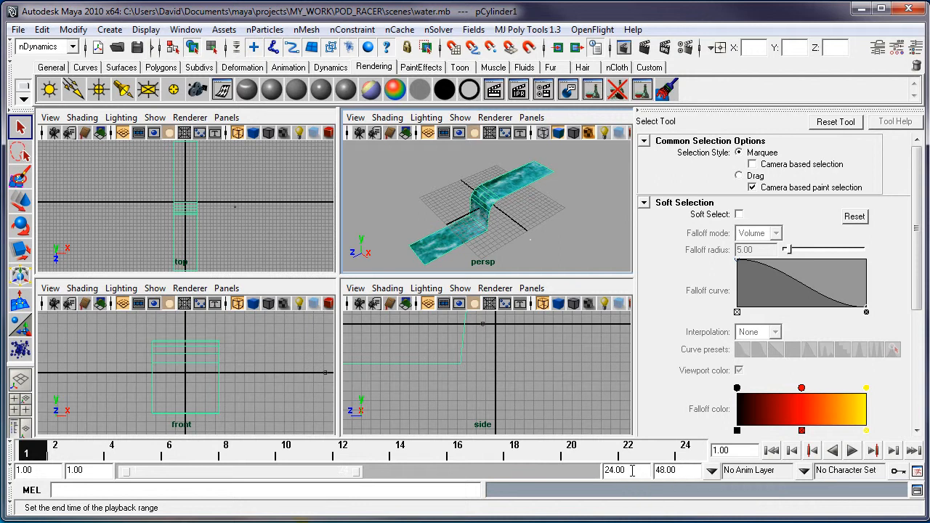
# Set the playback and animation end time to frame 60 and start playback of the water strip
pyautogui.tripleClick(613, 471)
pyautogui.write('60')
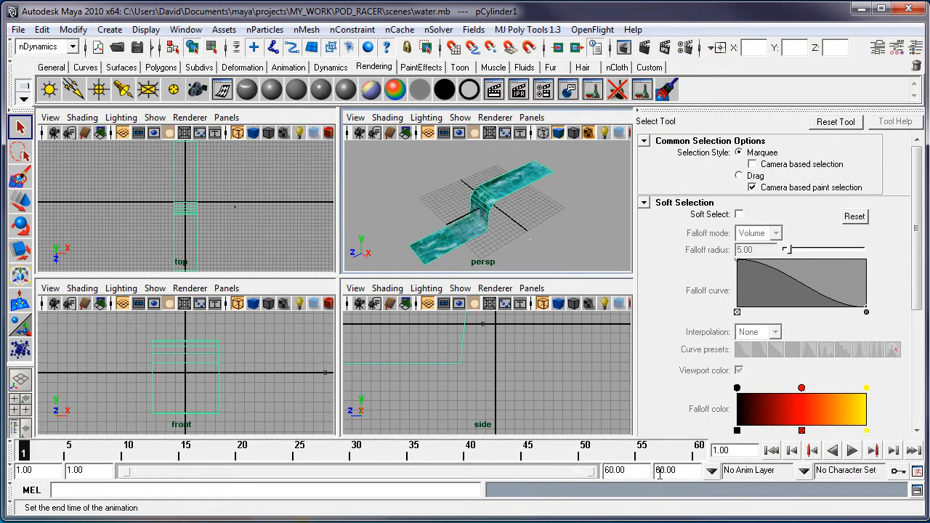
pyautogui.moveTo(555, 363)
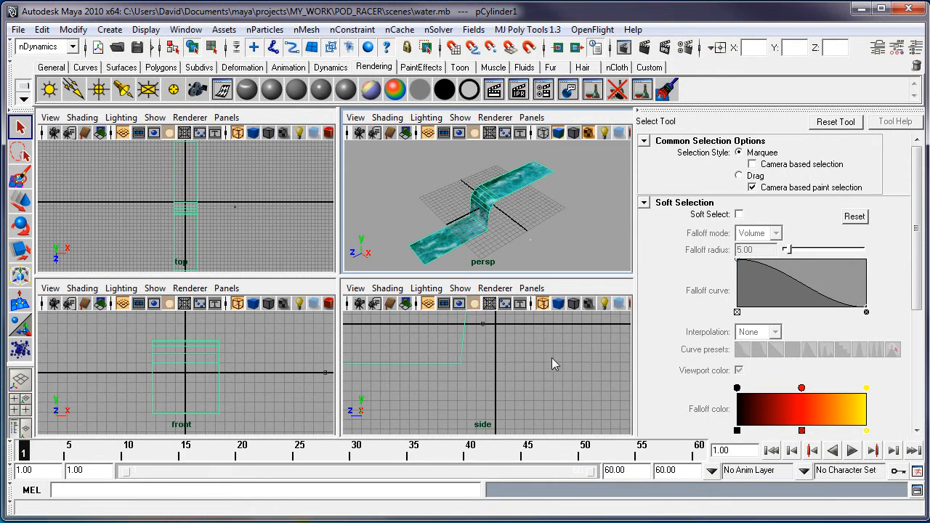
pyautogui.click(851, 450)
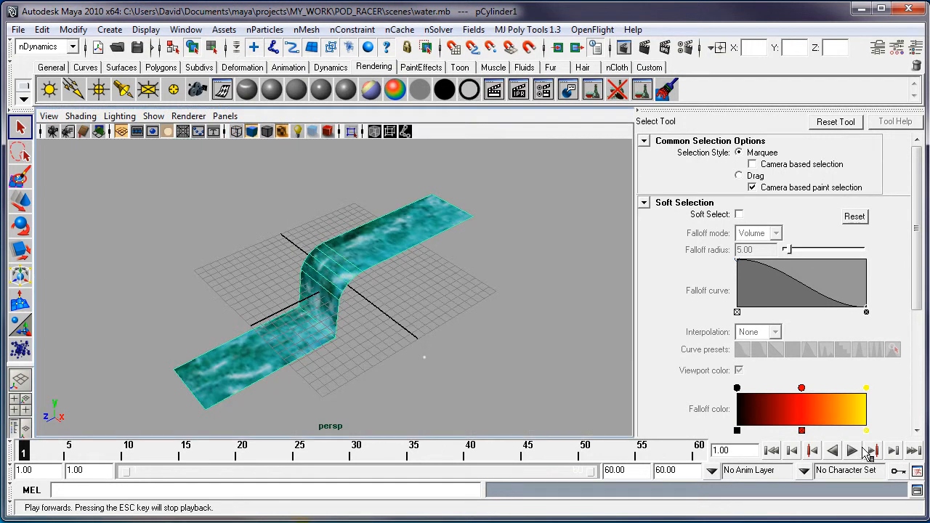
pyautogui.click(851, 450)
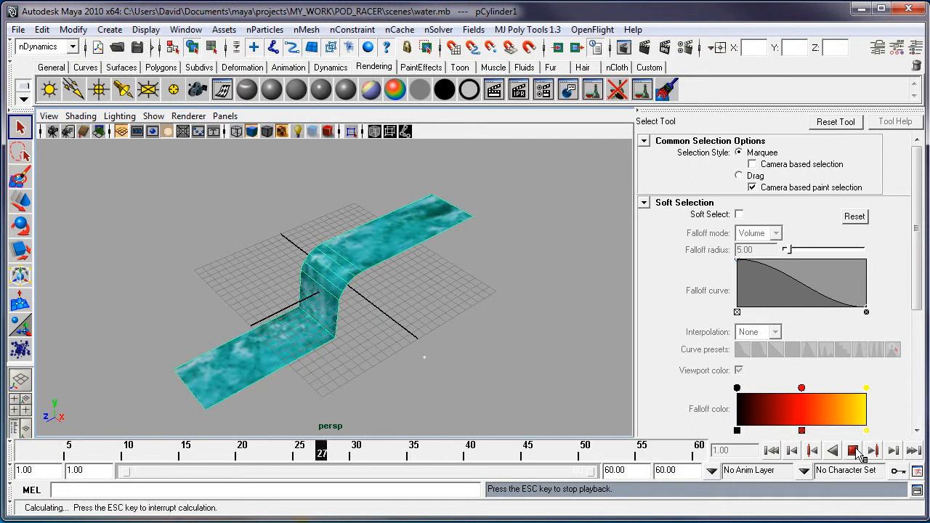
pyautogui.click(854, 450)
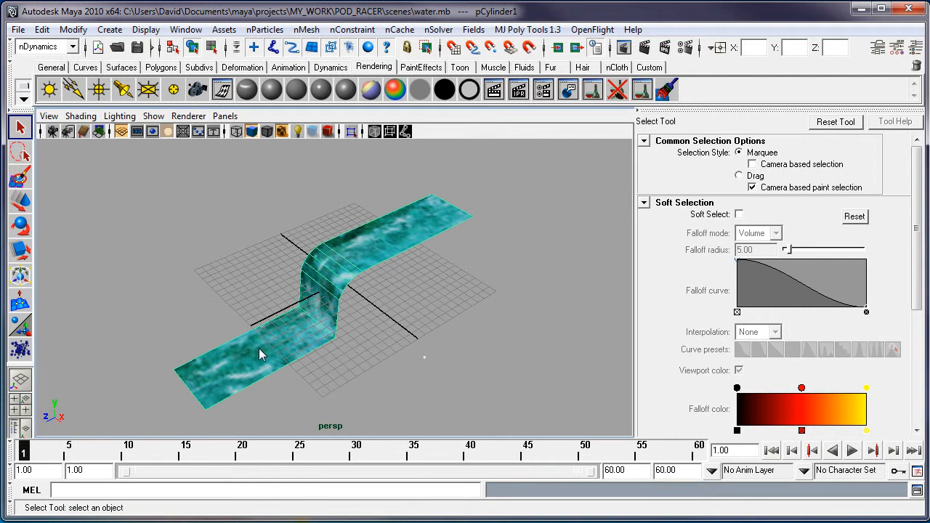
pyautogui.moveTo(308, 270)
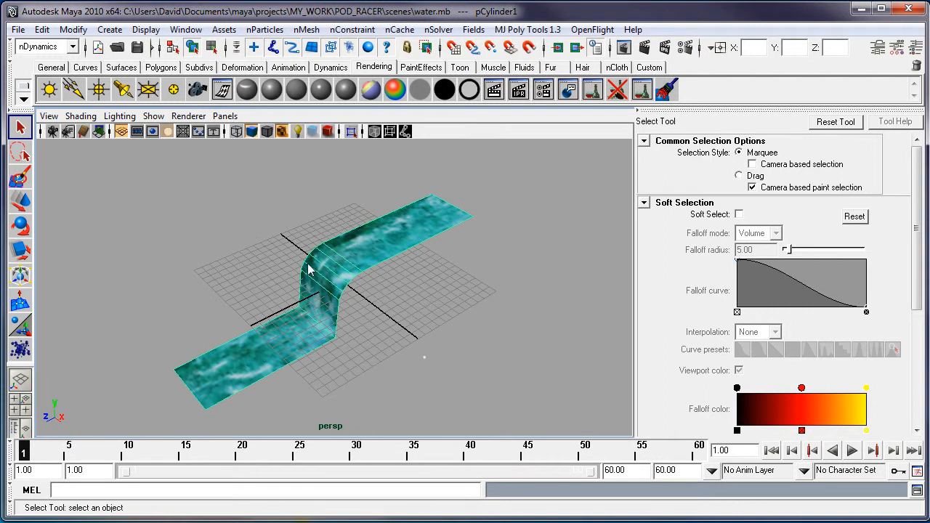
pyautogui.click(145, 29)
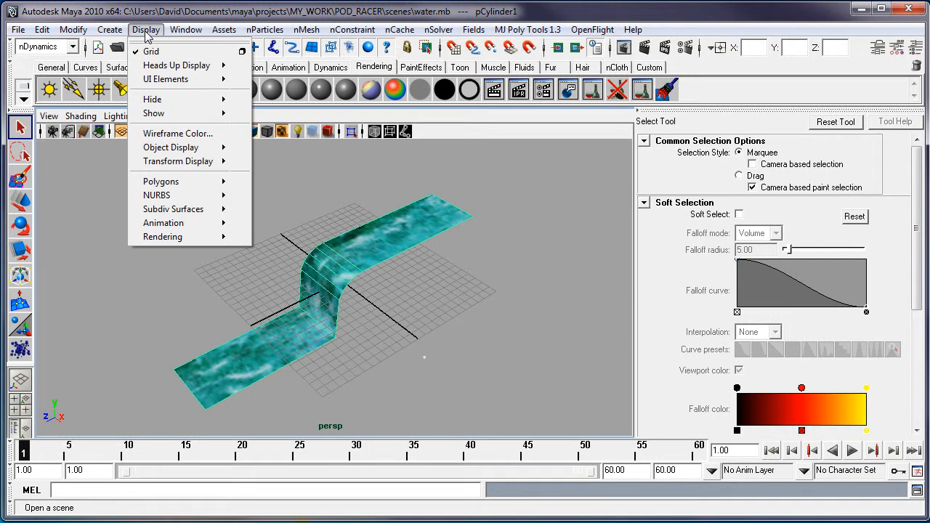
# Graph the water_roll material network in Hypershade and select the place2dTexture1 translateFrameV curve node
pyautogui.click(186, 30)
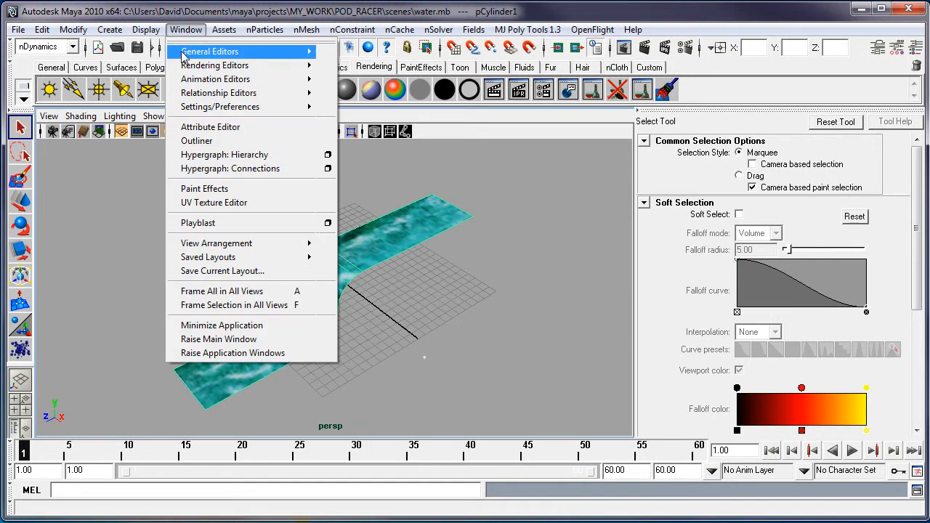
pyautogui.moveTo(214, 65)
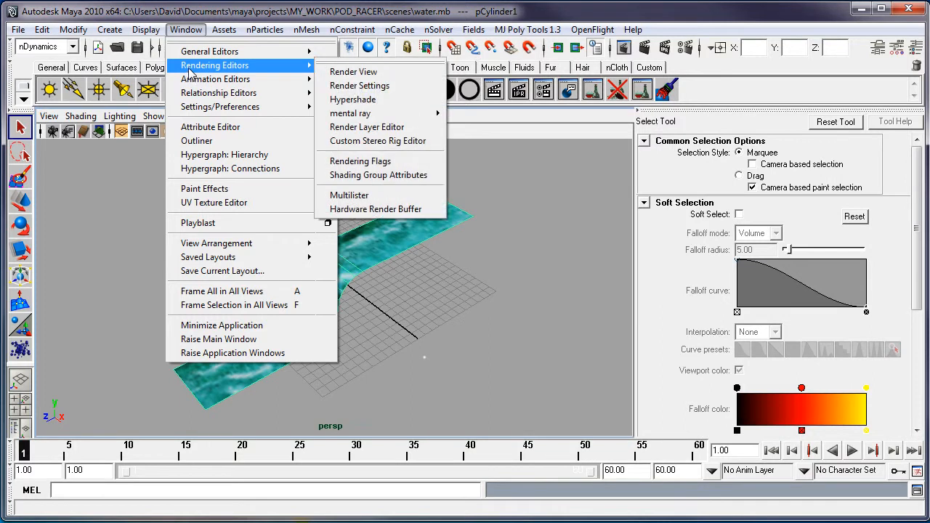
pyautogui.click(351, 98)
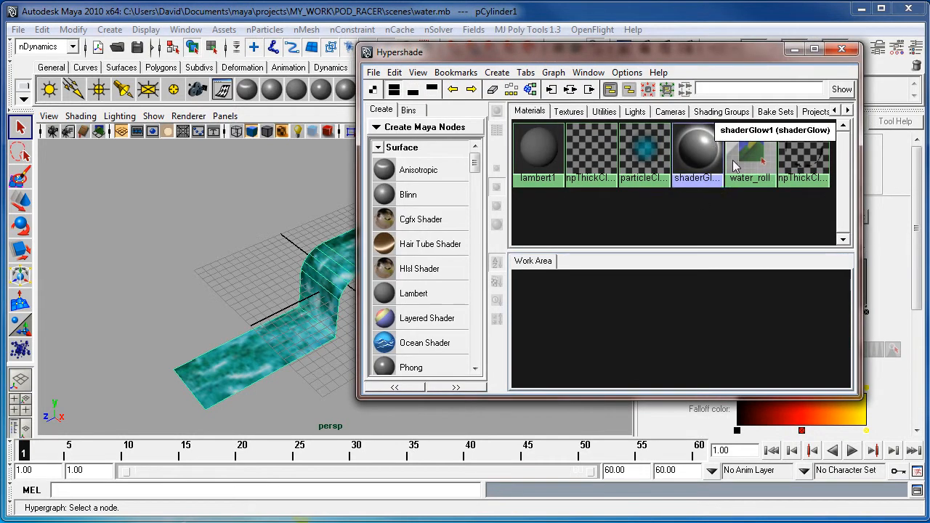
pyautogui.click(750, 153)
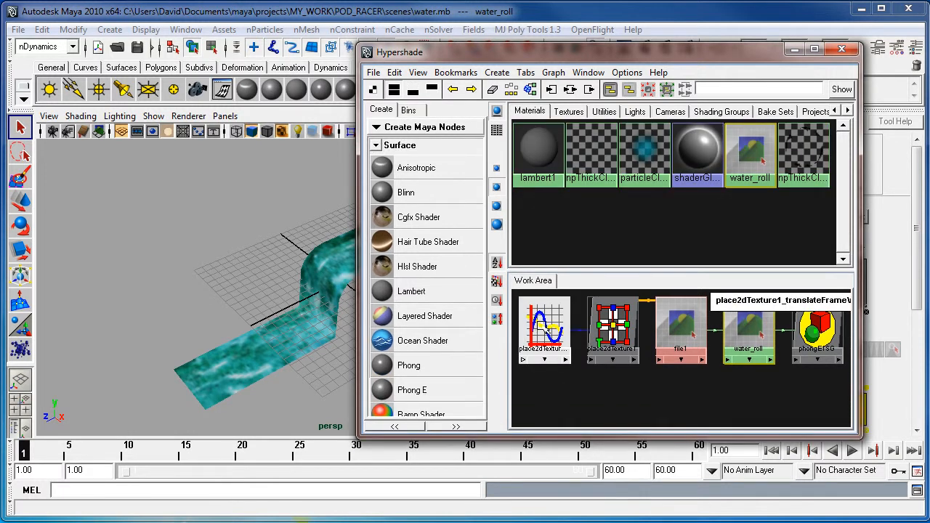
pyautogui.click(545, 332)
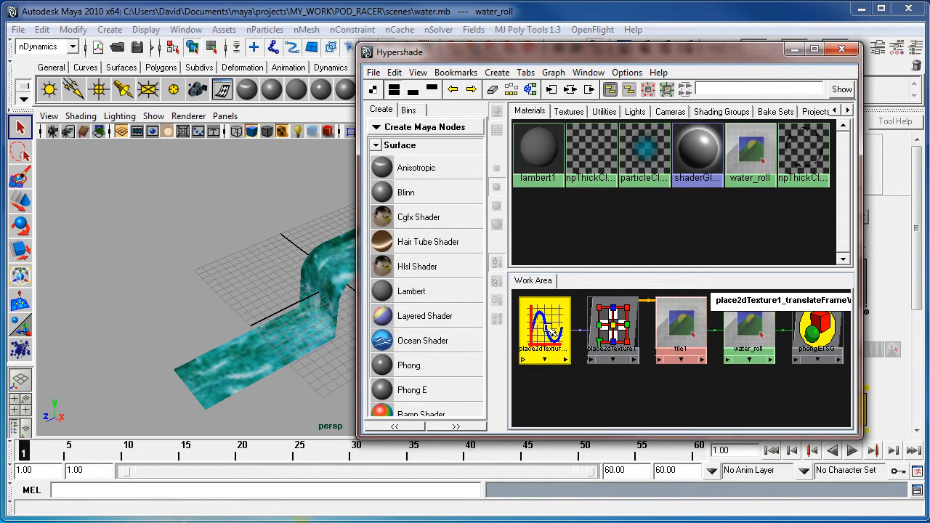
pyautogui.click(543, 329)
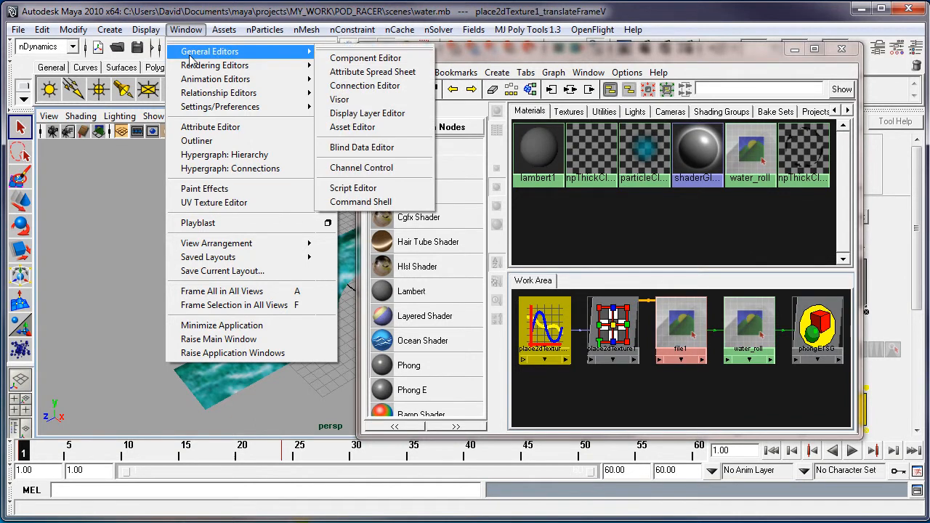
pyautogui.moveTo(215, 78)
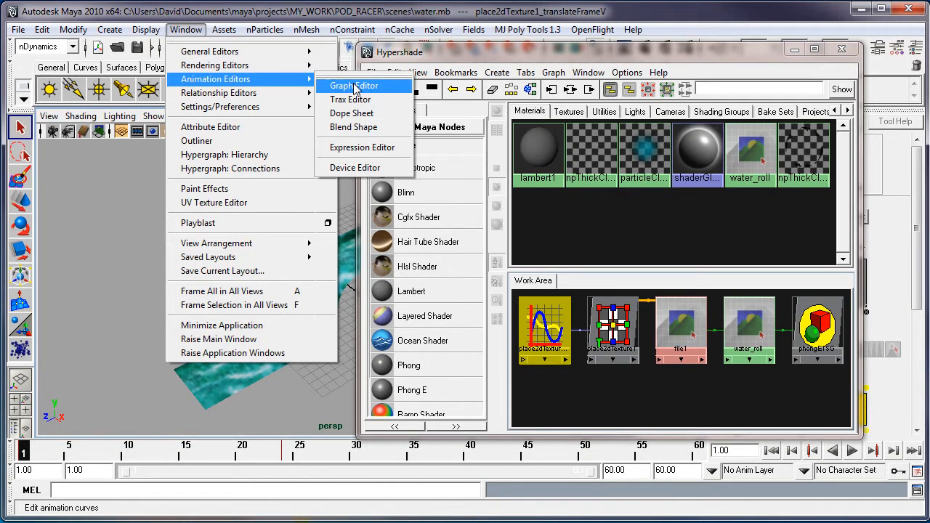
# In the Graph Editor, give the translateFrameV curve linear post-infinity so the scroll continues
pyautogui.click(351, 86)
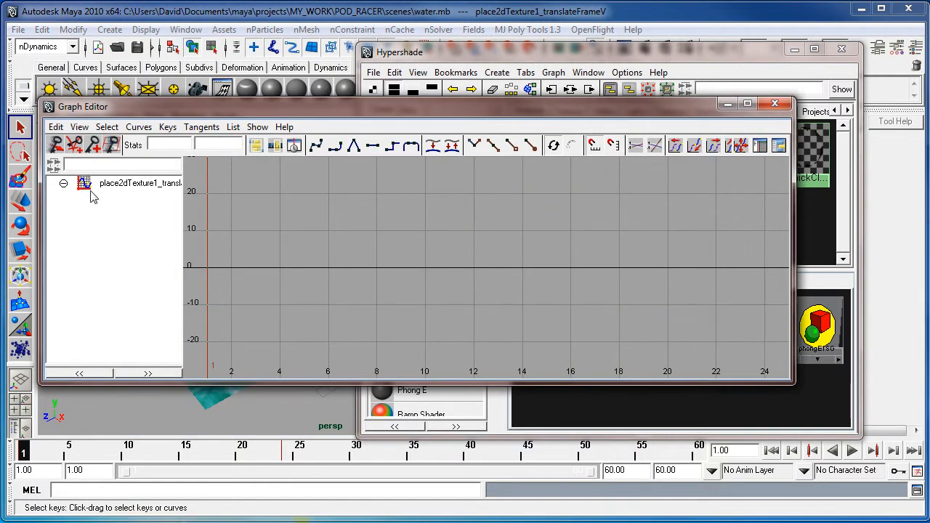
pyautogui.click(85, 183)
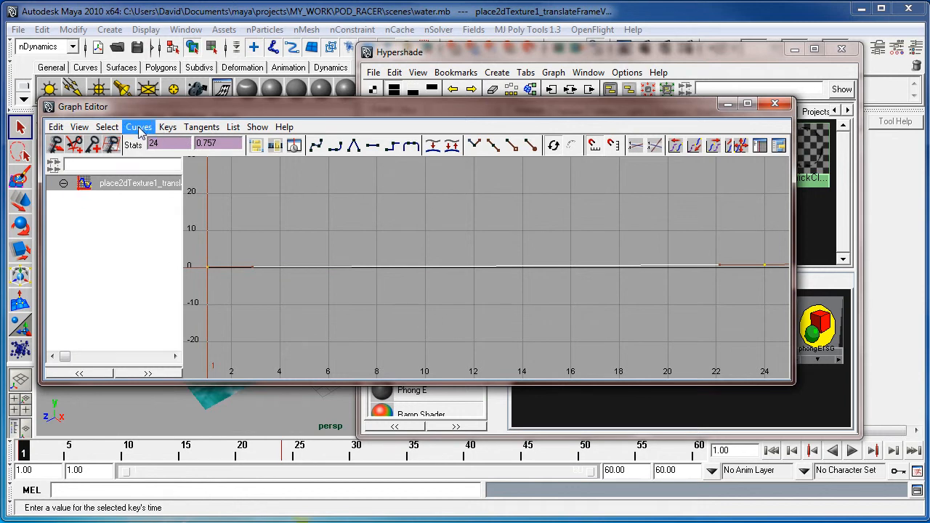
pyautogui.click(139, 126)
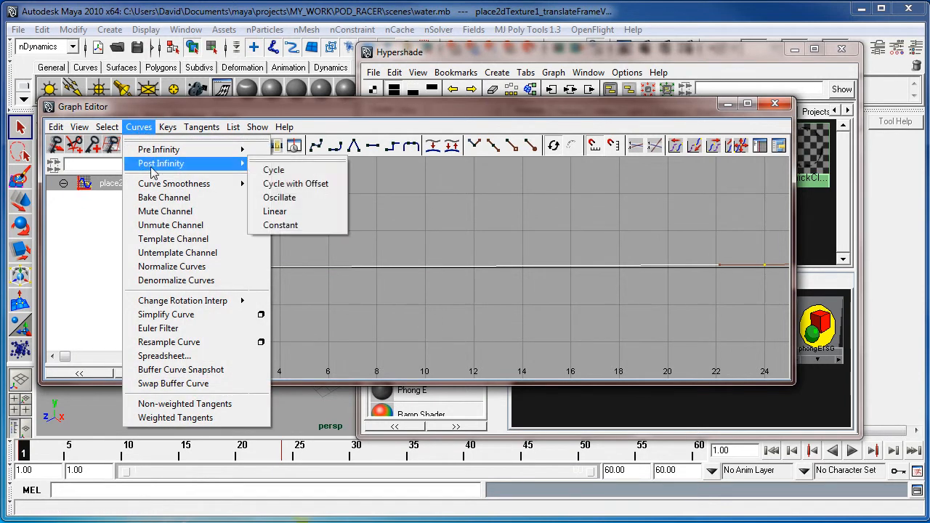
pyautogui.click(274, 211)
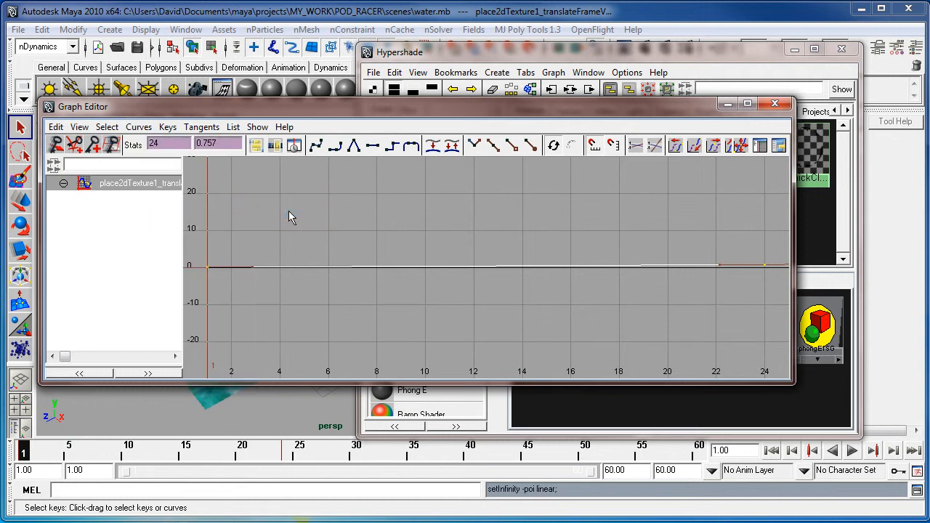
pyautogui.moveTo(781, 125)
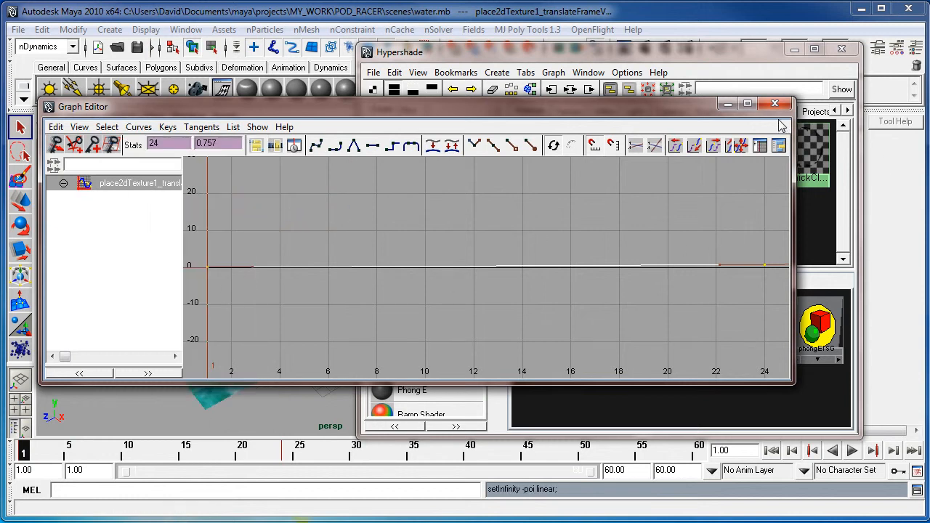
pyautogui.click(774, 103)
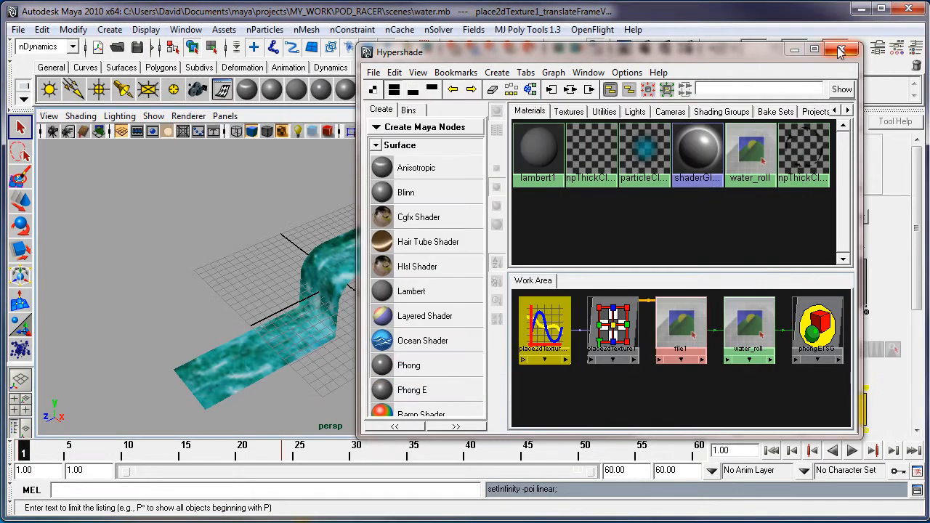
pyautogui.click(840, 50)
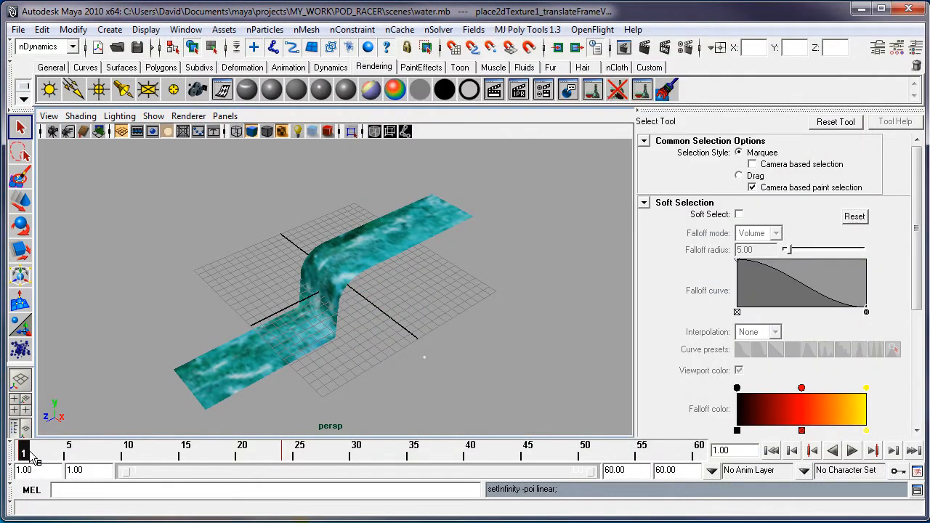
pyautogui.click(851, 450)
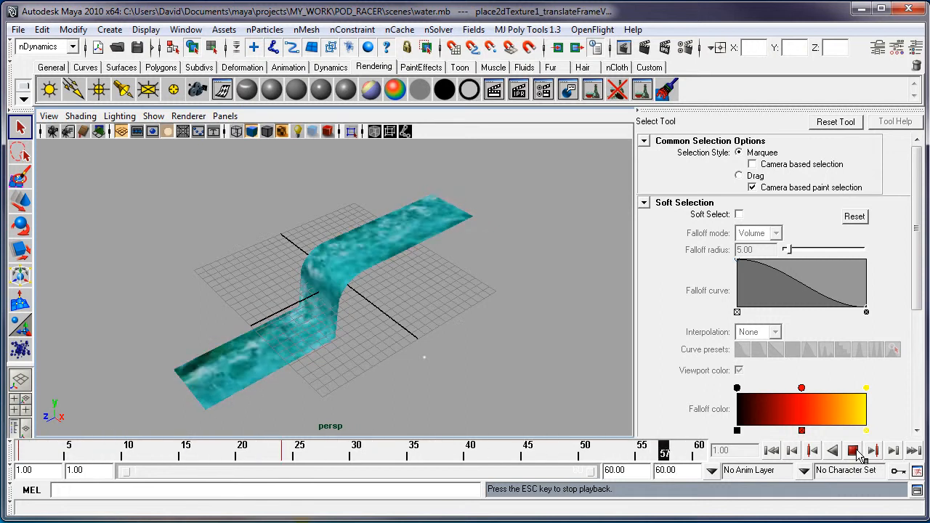
pyautogui.click(854, 450)
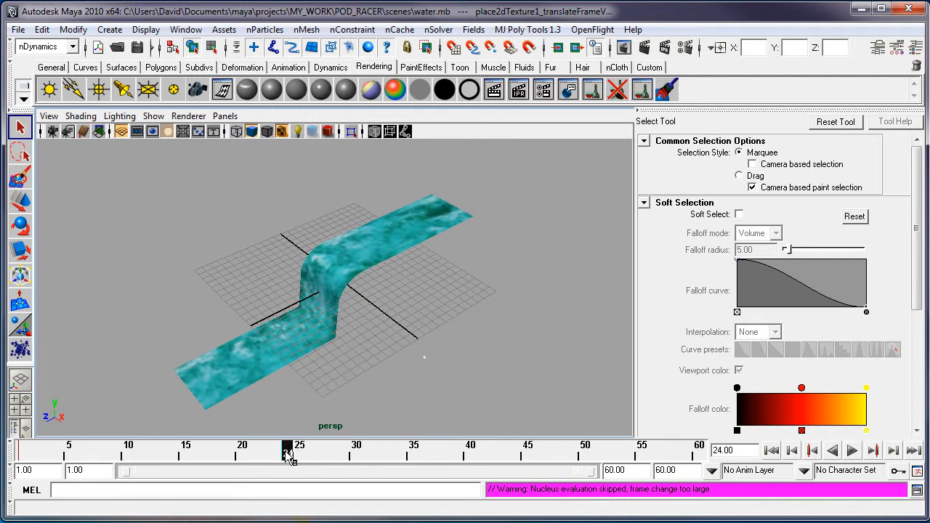
pyautogui.moveTo(567, 462)
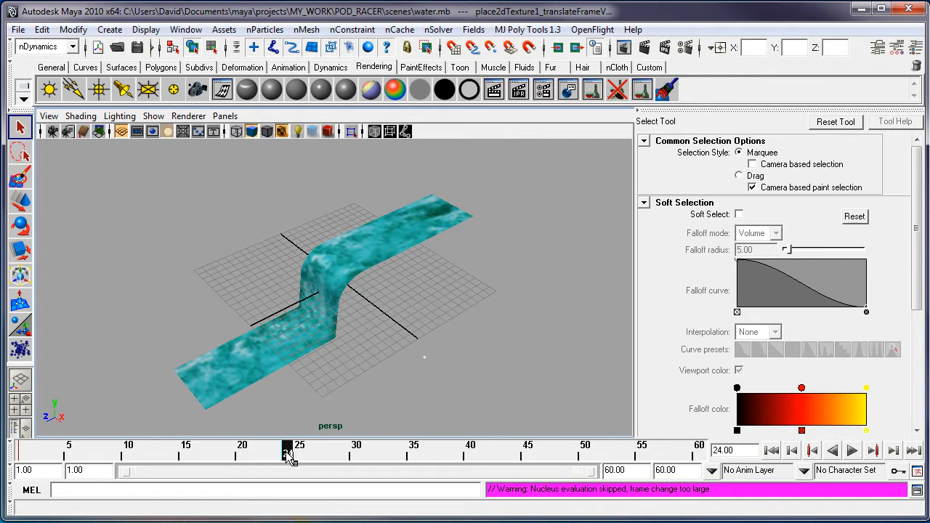
pyautogui.moveTo(356, 326)
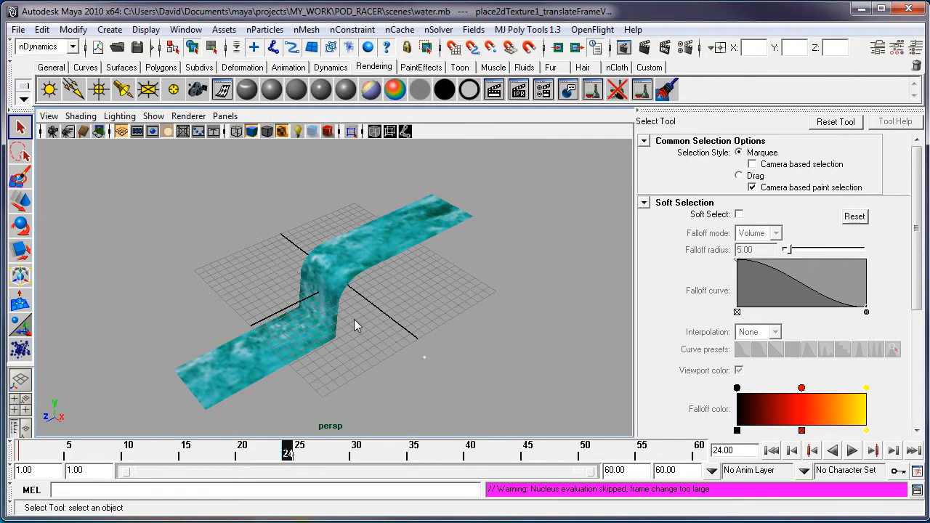
pyautogui.moveTo(282, 349)
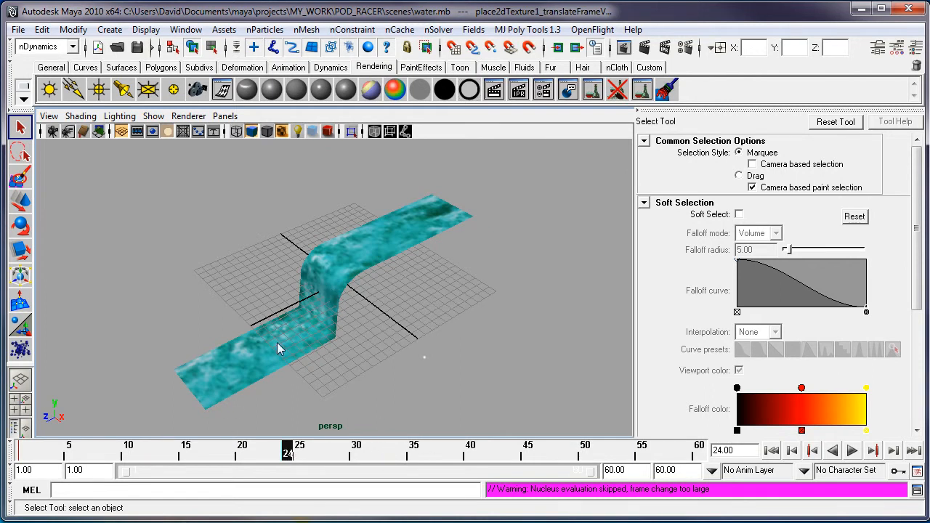
pyautogui.moveTo(265, 30)
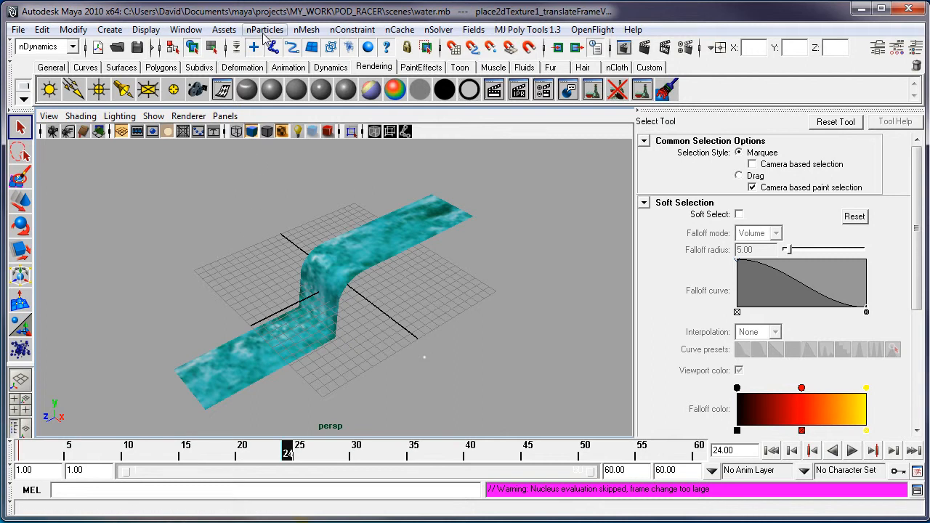
# Create the cloud nParticle emitter emitter1, play back briefly and clear the selection
pyautogui.click(265, 29)
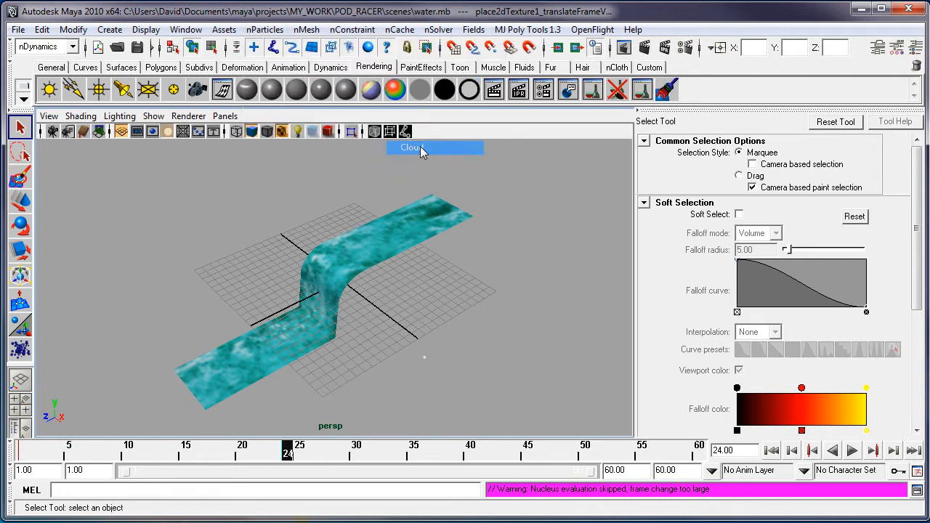
pyautogui.click(264, 29)
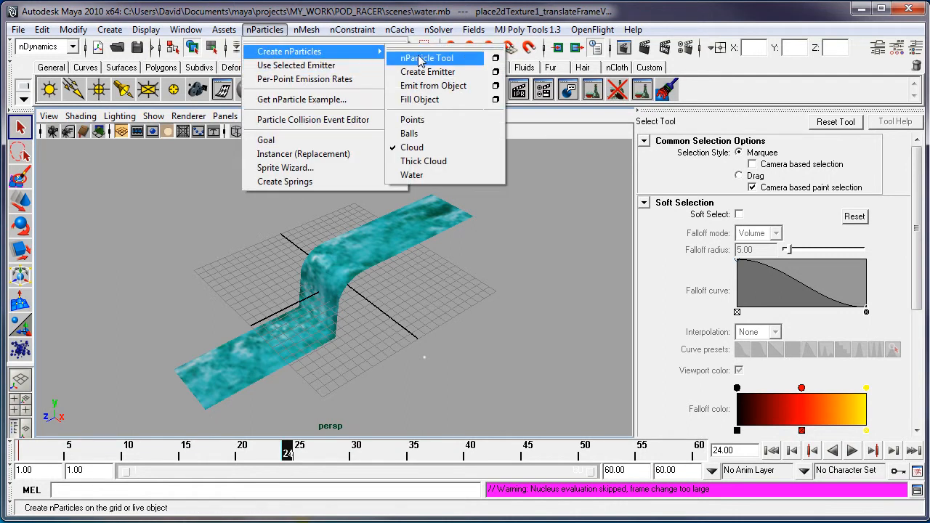
pyautogui.click(427, 71)
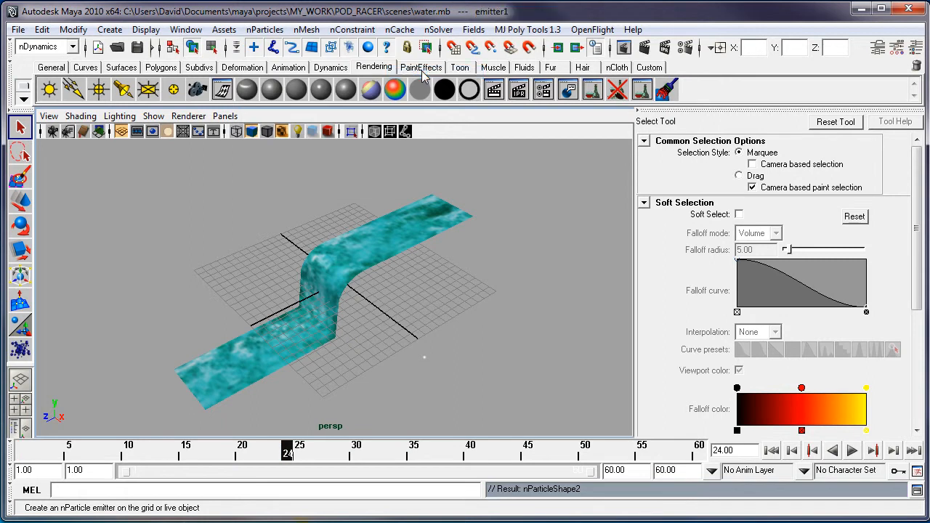
pyautogui.click(851, 450)
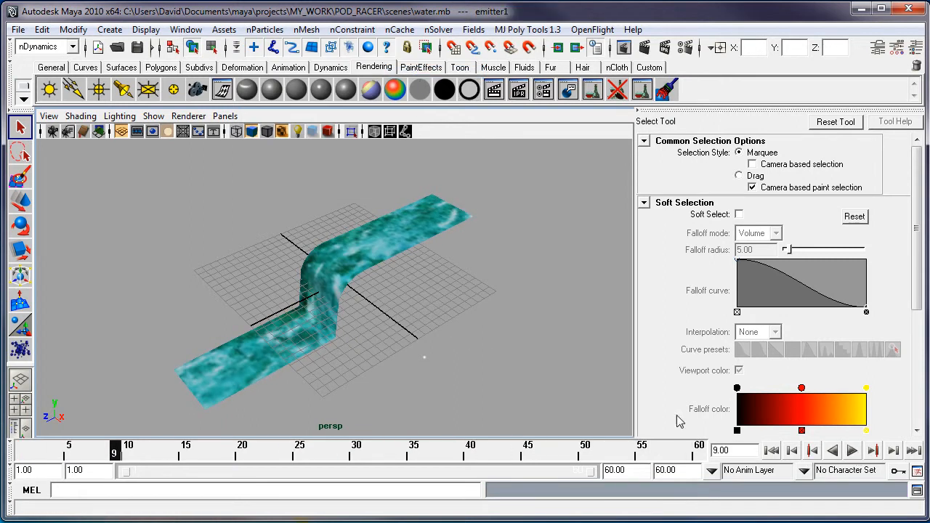
pyautogui.click(424, 357)
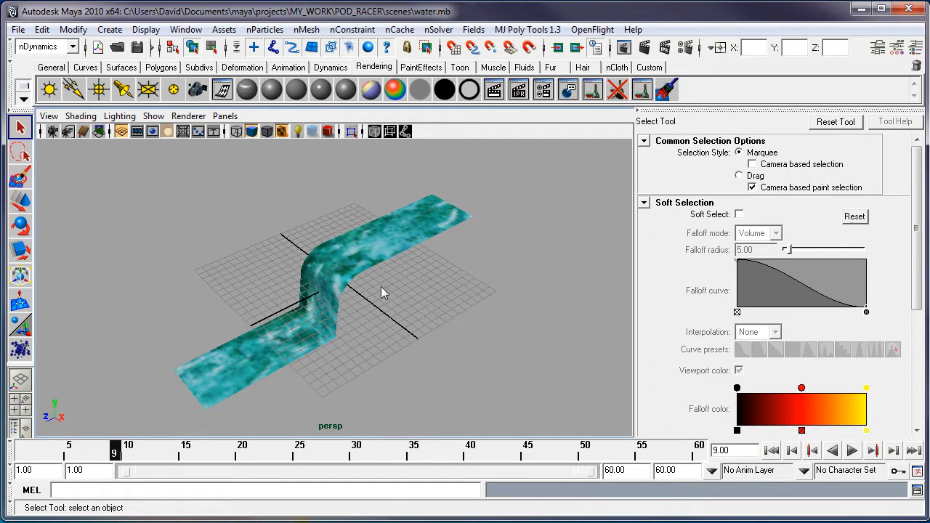
# Create a second nParticle emitter, emitter2, and play back the scene
pyautogui.click(264, 30)
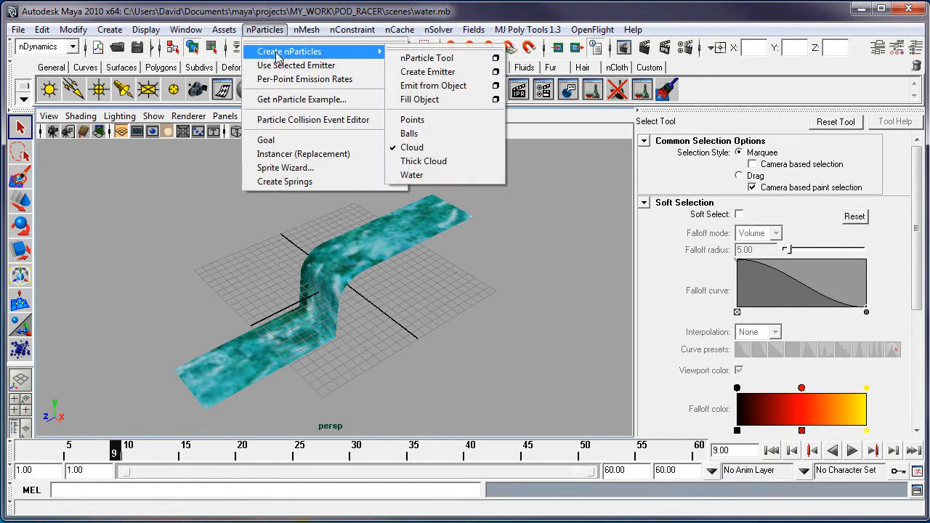
pyautogui.moveTo(427, 71)
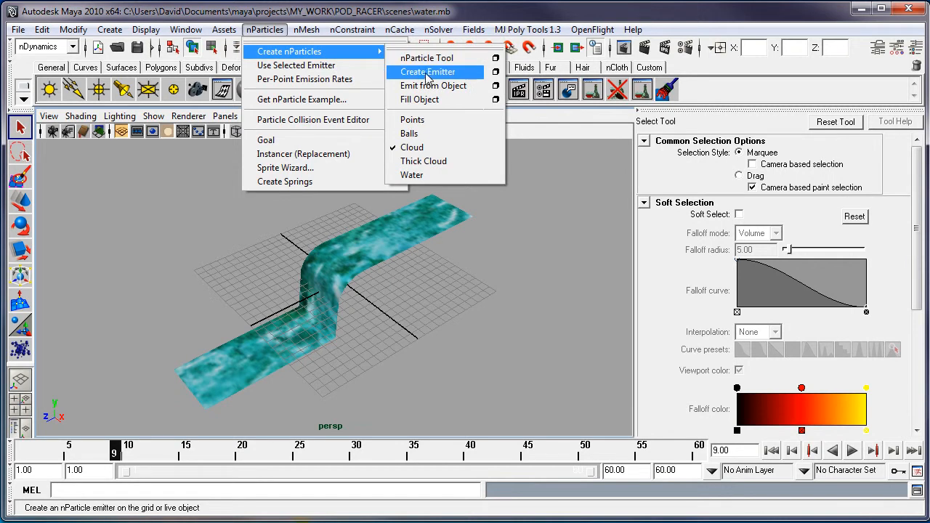
pyautogui.click(427, 71)
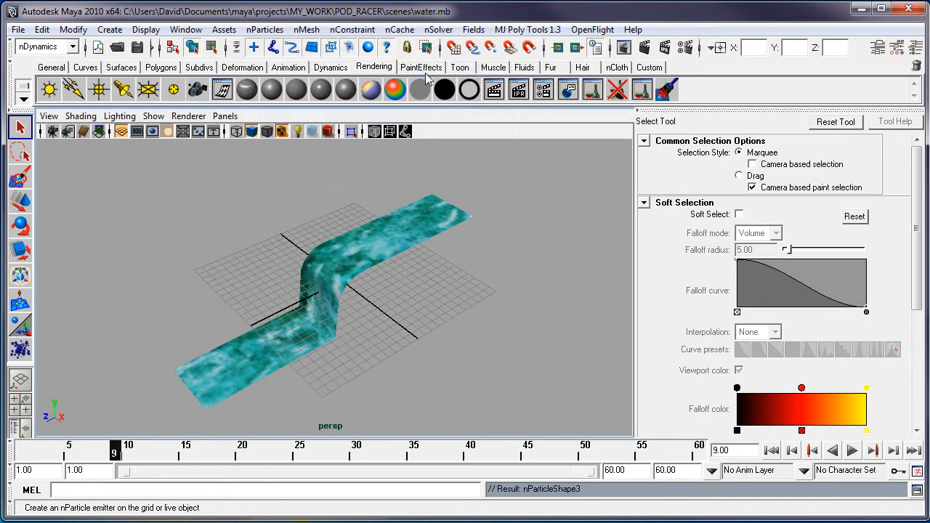
pyautogui.click(851, 450)
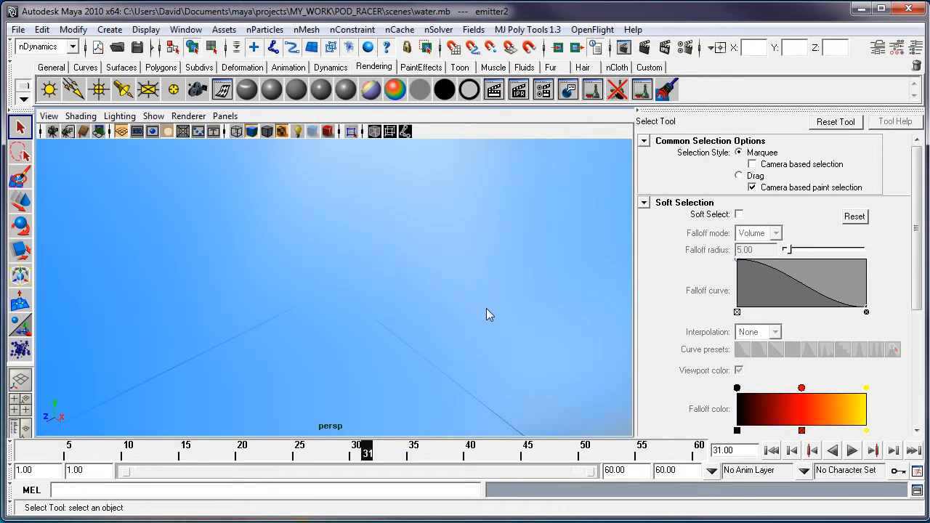
# Move the emitter down to the waterfall's base and play the simulation to check emission
pyautogui.moveTo(488, 313); pyautogui.dragTo(220, 242)
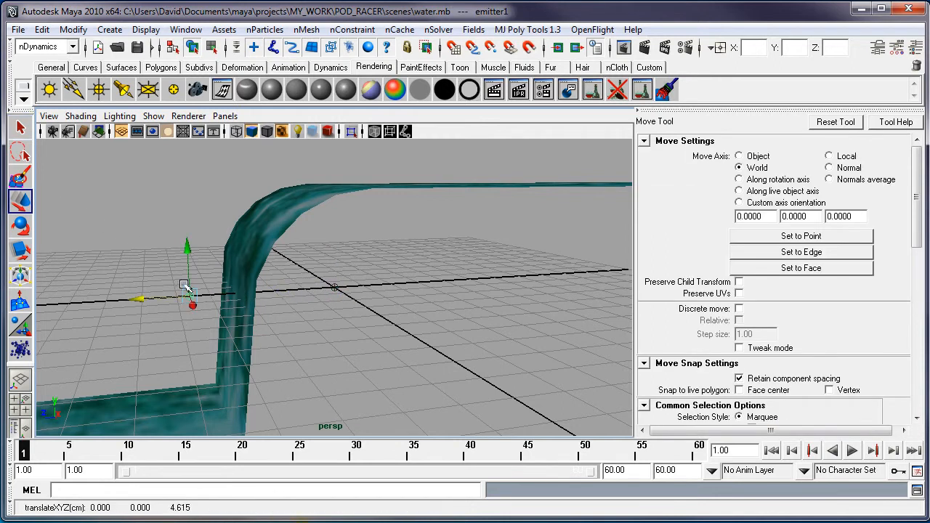
pyautogui.moveTo(188, 288); pyautogui.dragTo(159, 406)
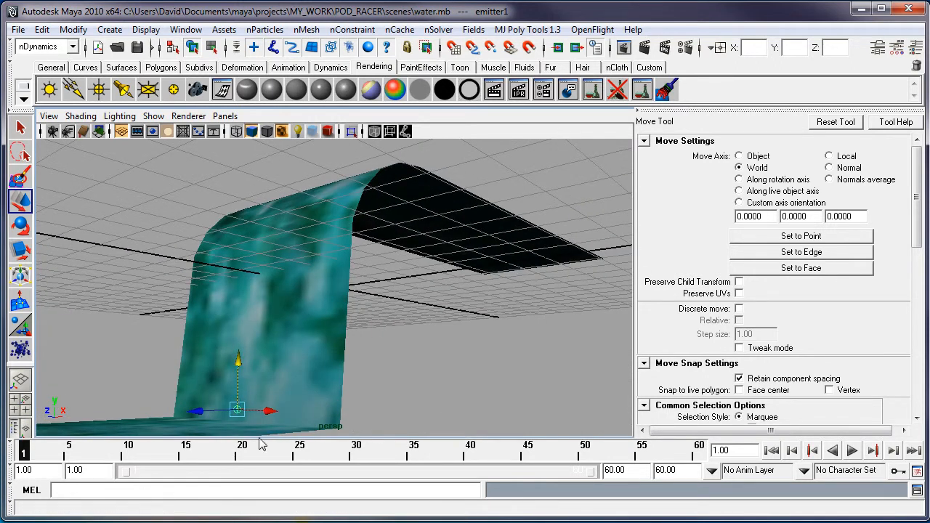
pyautogui.click(852, 451)
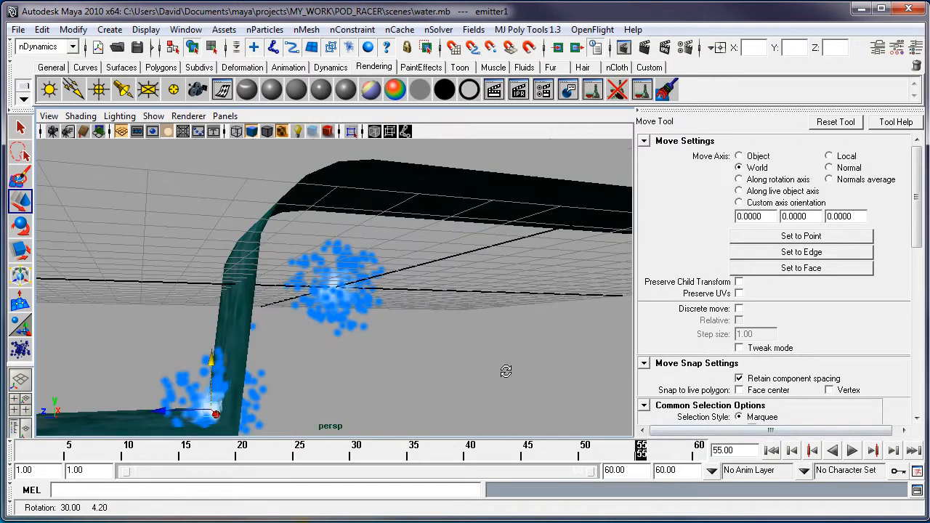
pyautogui.click(334, 290)
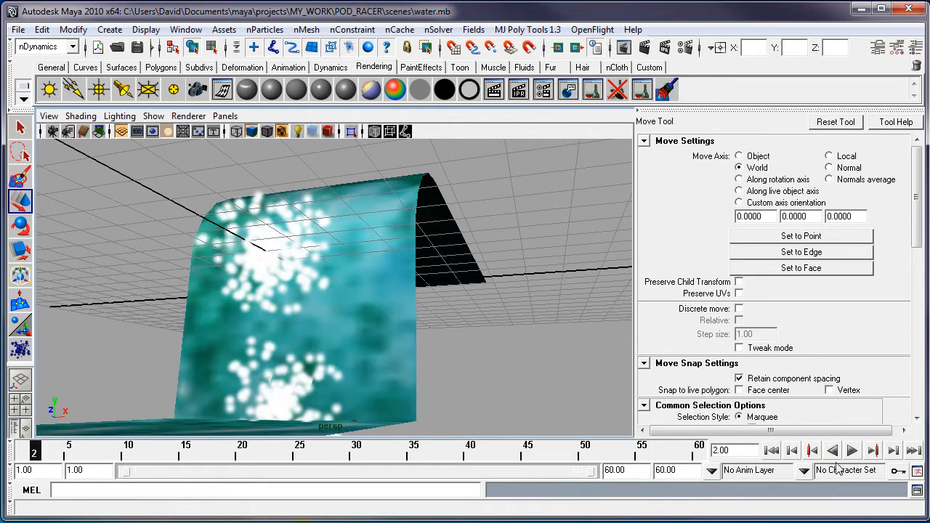
# Play the simulation so the cloud splashes at the base, stopping around frame 50
pyautogui.click(851, 450)
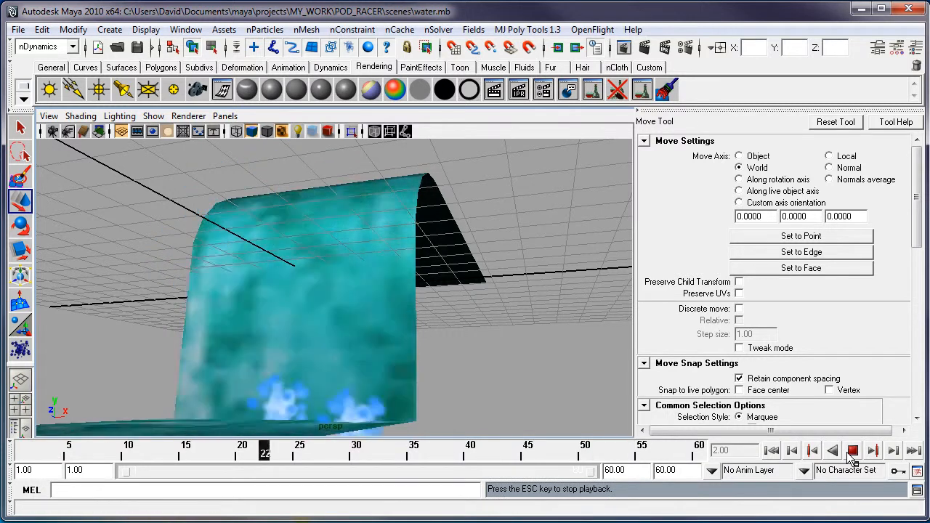
pyautogui.click(853, 450)
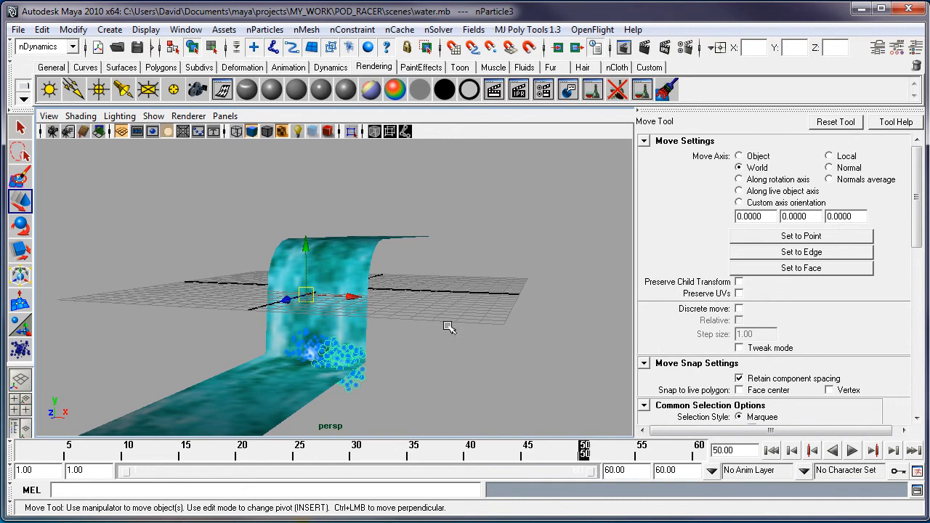
# Show the Attribute Editor on nParticleShape3 with its Count and Lifespan sections, via nucleus1 and nParticle3
pyautogui.click(915, 46)
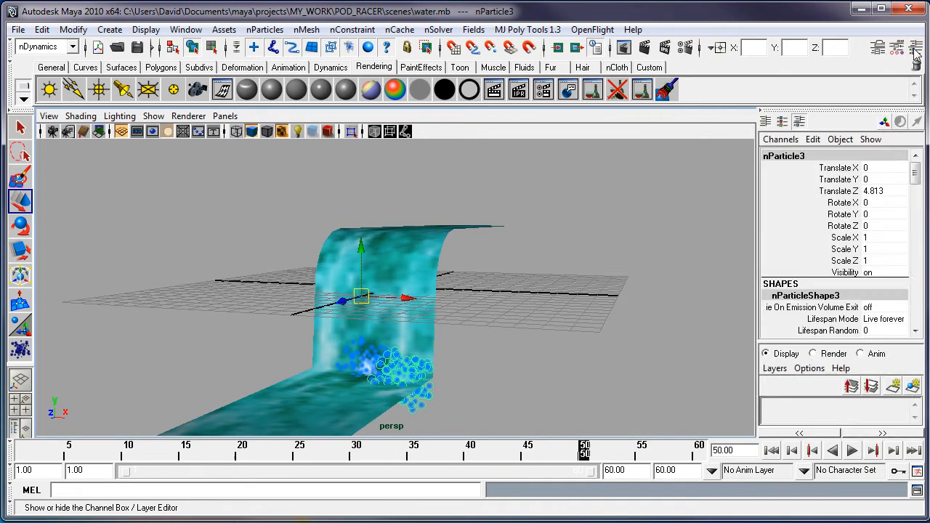
pyautogui.moveTo(617, 198)
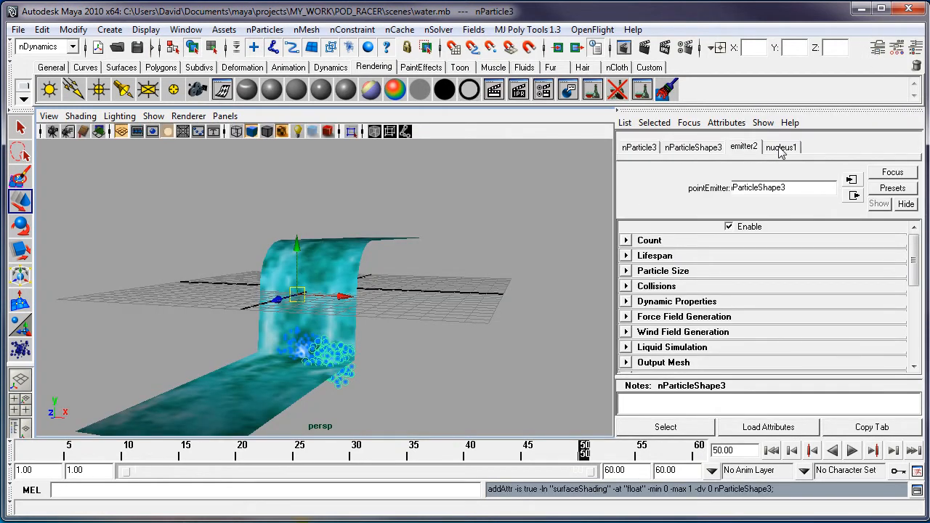
pyautogui.click(781, 147)
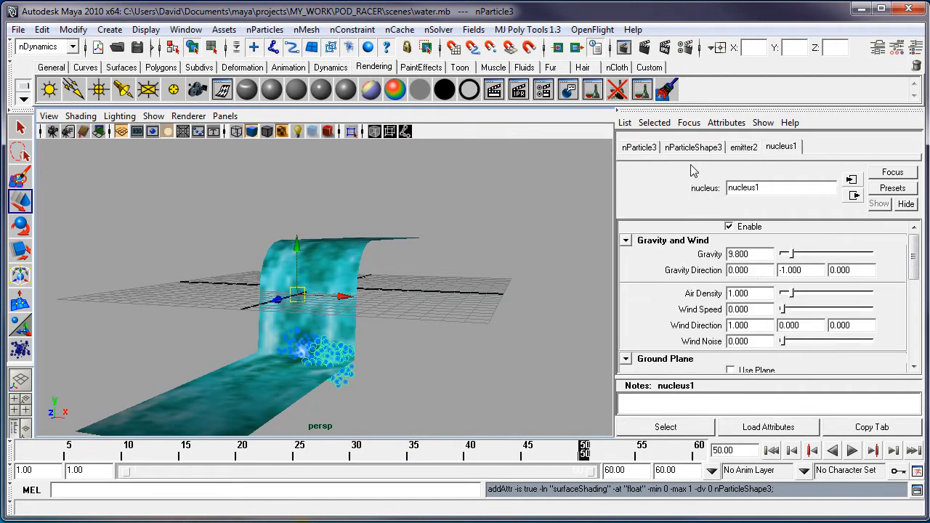
pyautogui.click(639, 147)
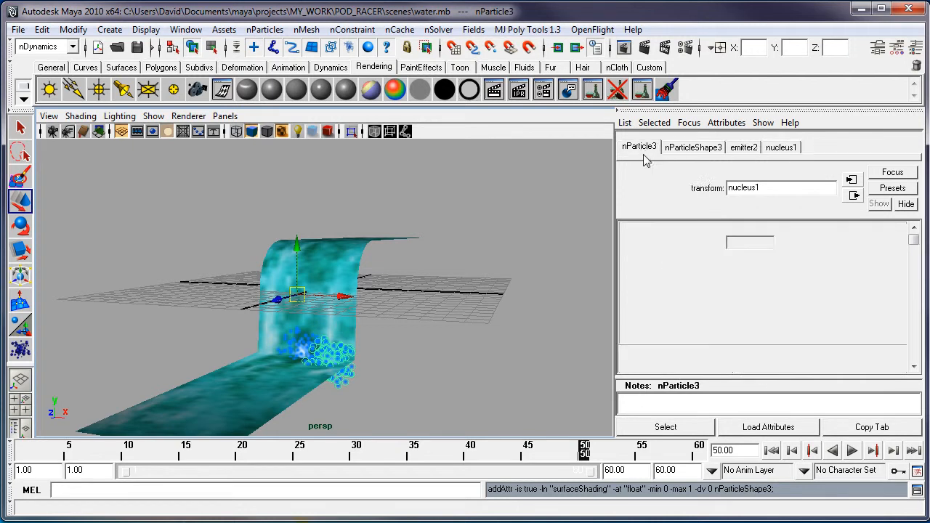
pyautogui.click(693, 147)
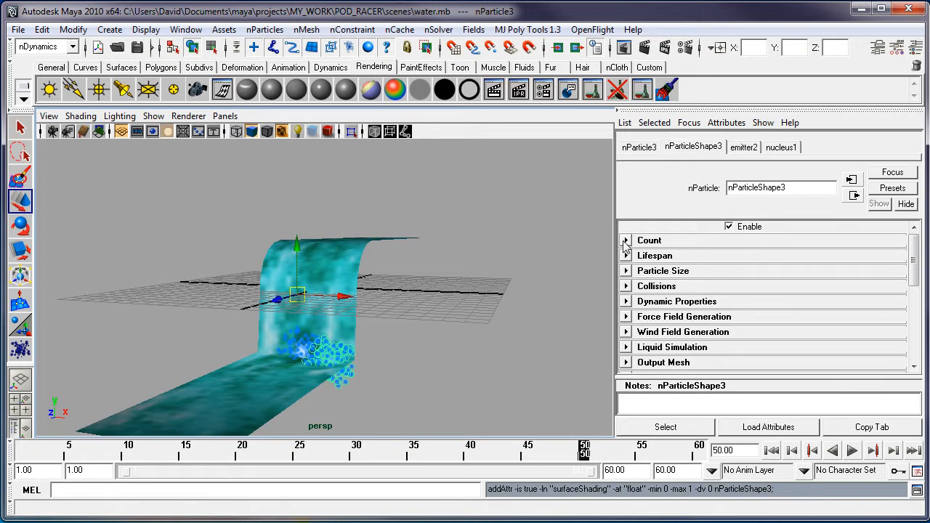
pyautogui.moveTo(524, 316)
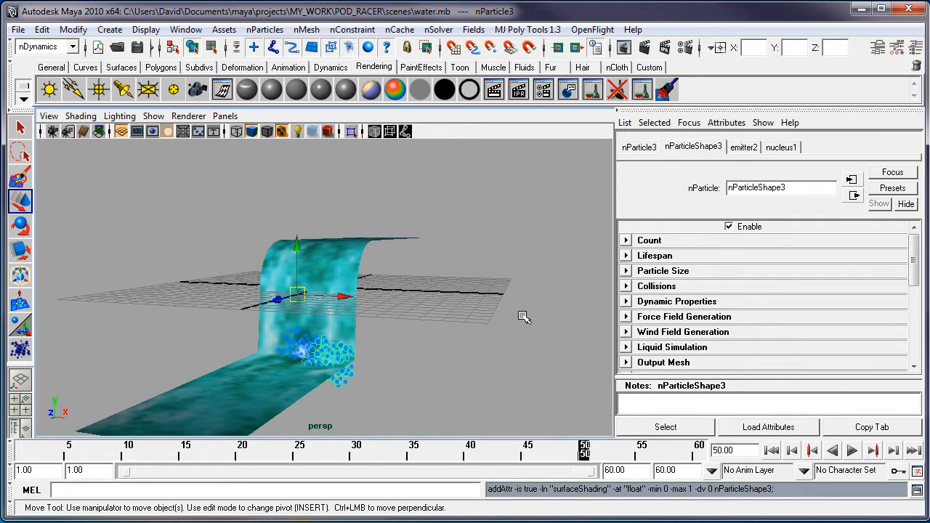
pyautogui.moveTo(398, 298)
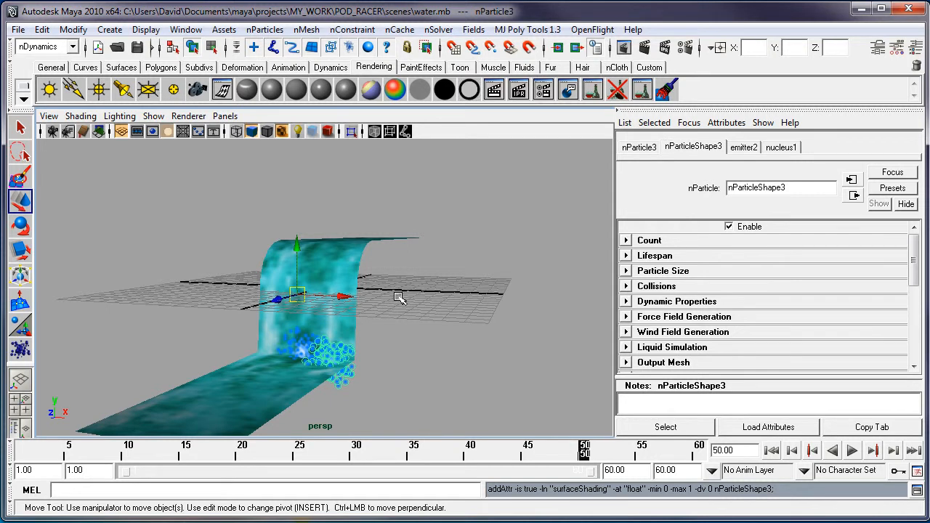